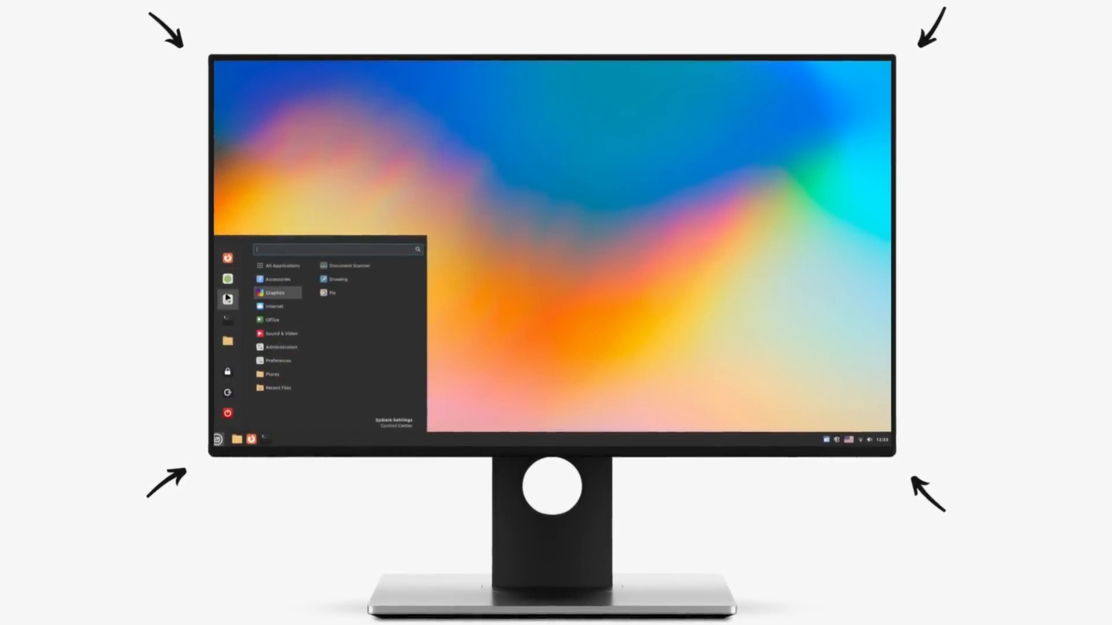
Step: Browse the Graphics category in the menu, then show the sound applet's volume slider
click(274, 278)
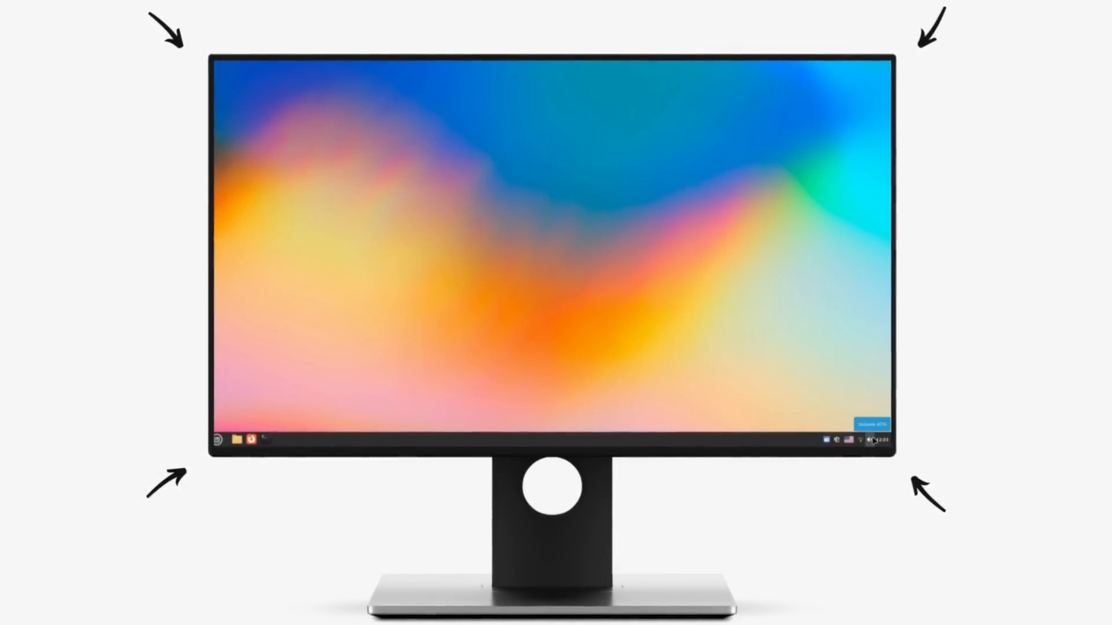
click(870, 441)
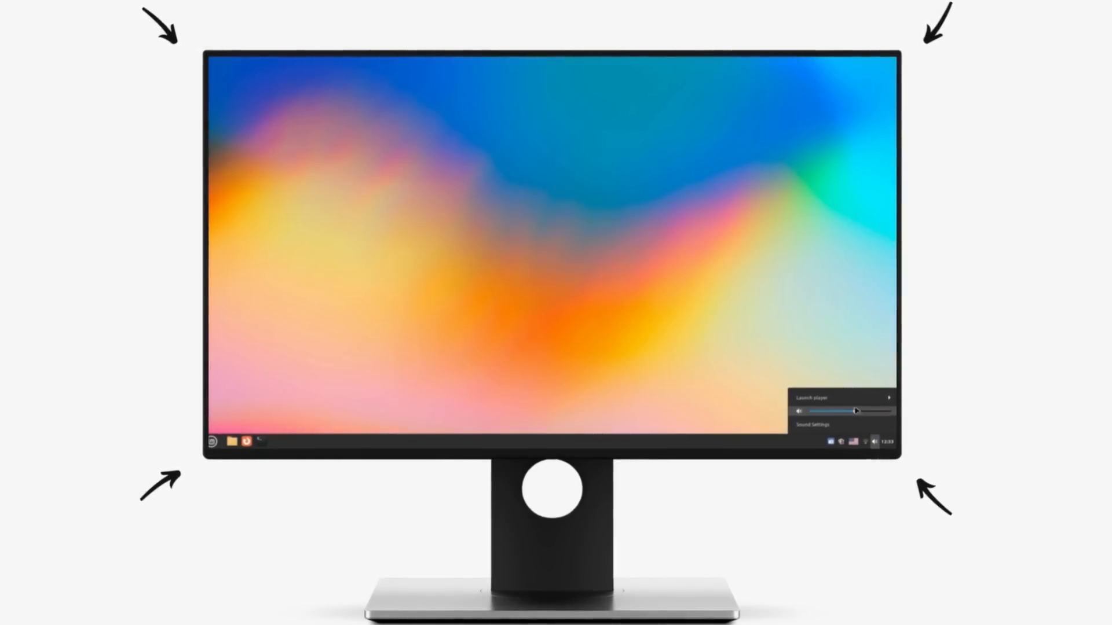
click(871, 444)
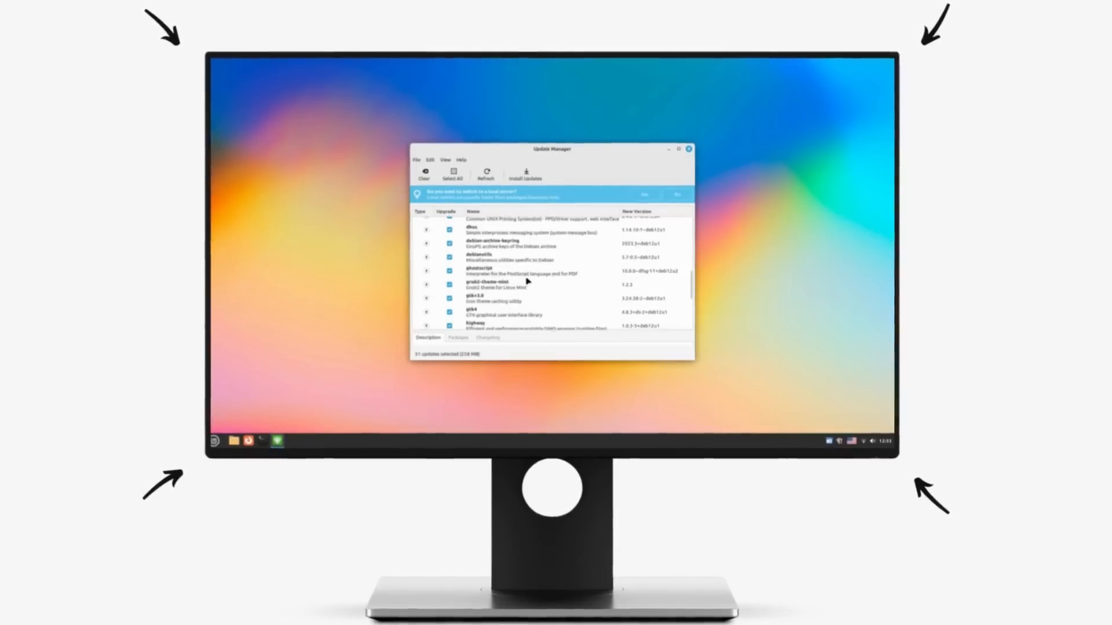
Step: Review the pending package updates listed in Update Manager
click(686, 150)
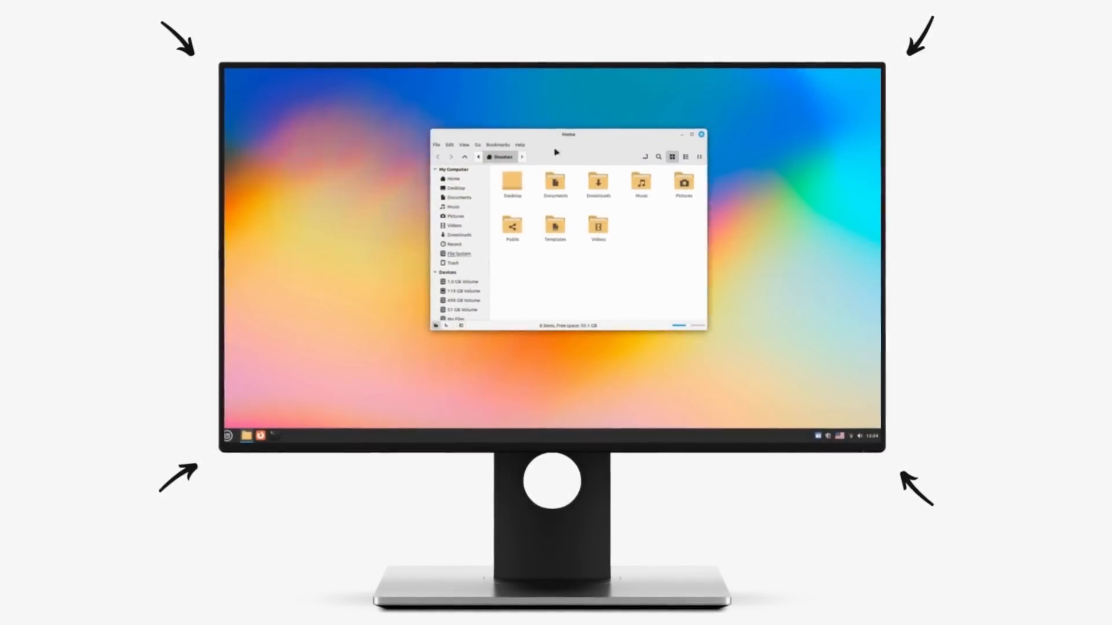
Step: Show the Music folder in a second Nemo tab beside the Home folder
click(454, 215)
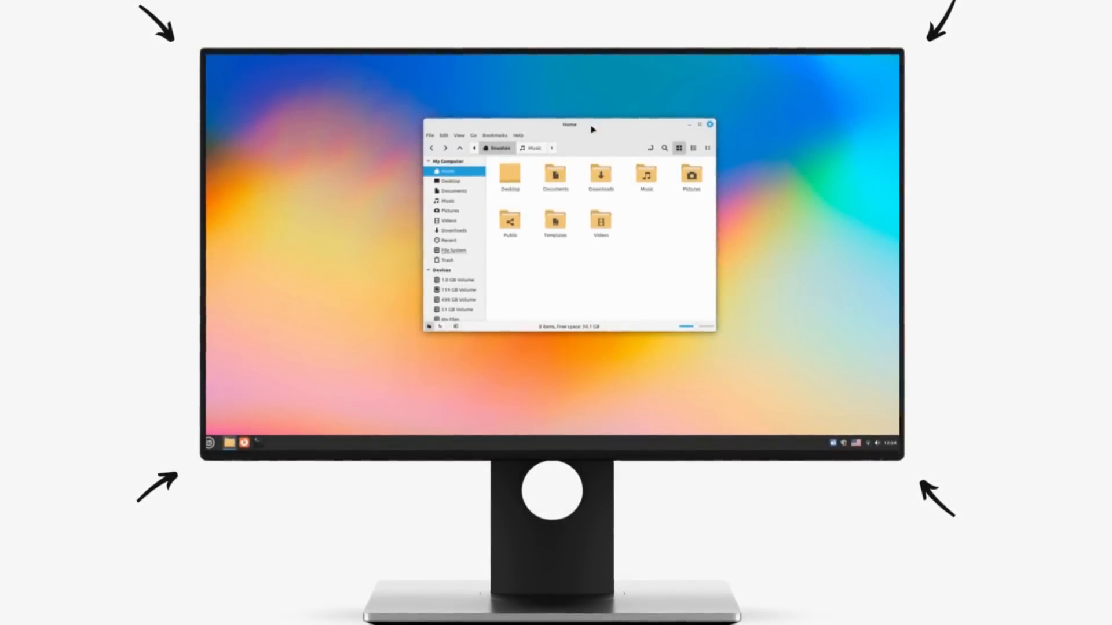
drag(570, 124, 484, 106)
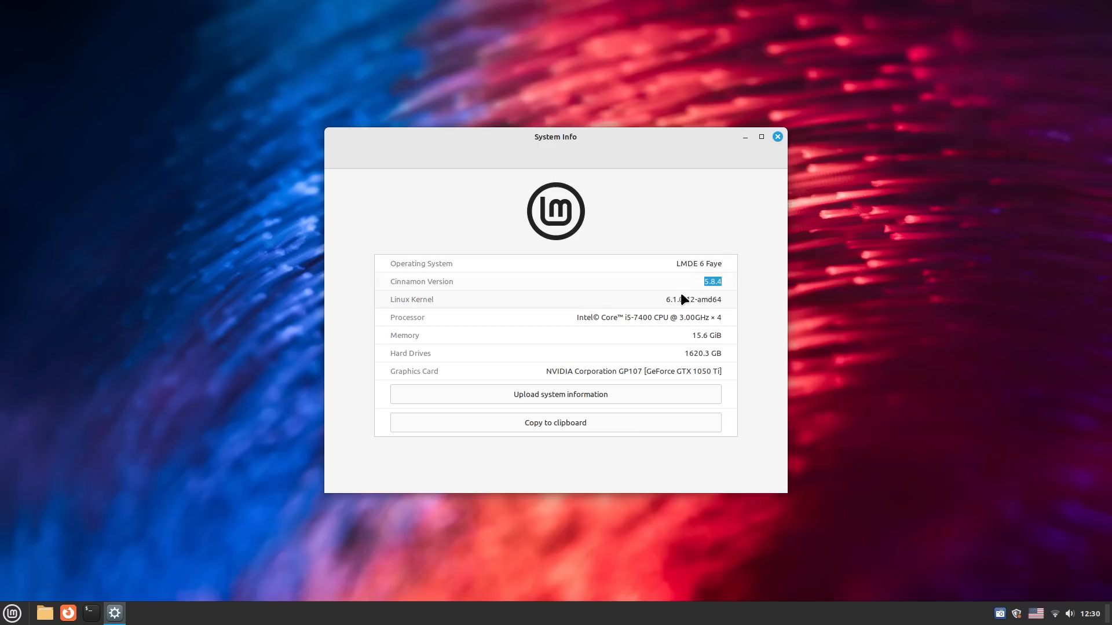
Step: Select the kernel 6.1.0-12-amd64 version text in System Info, then close the window
double_click(693, 299)
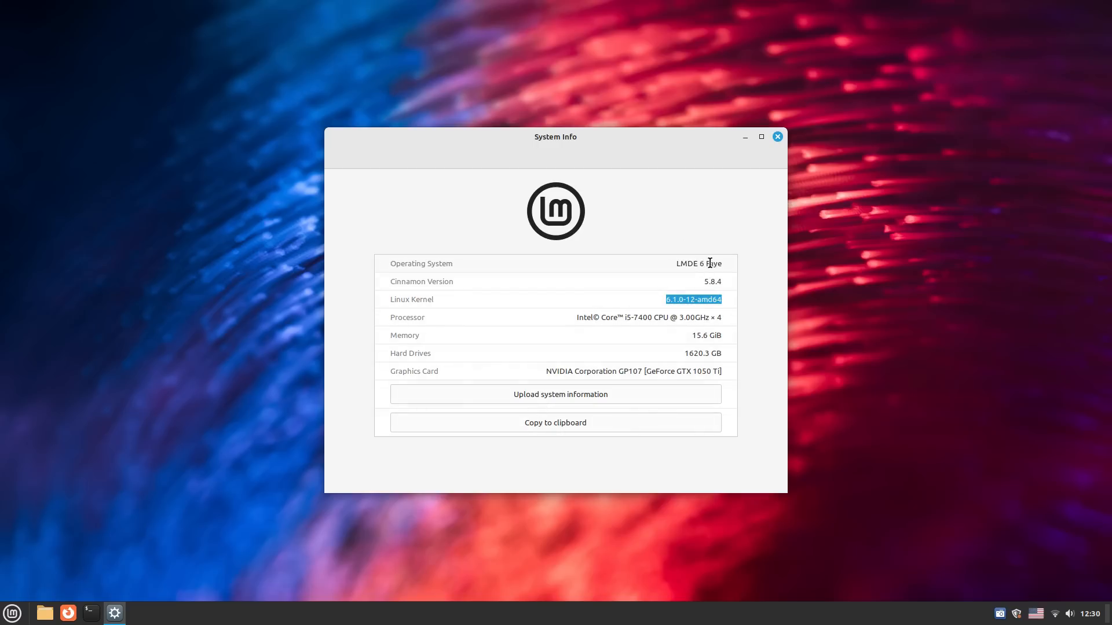
click(776, 137)
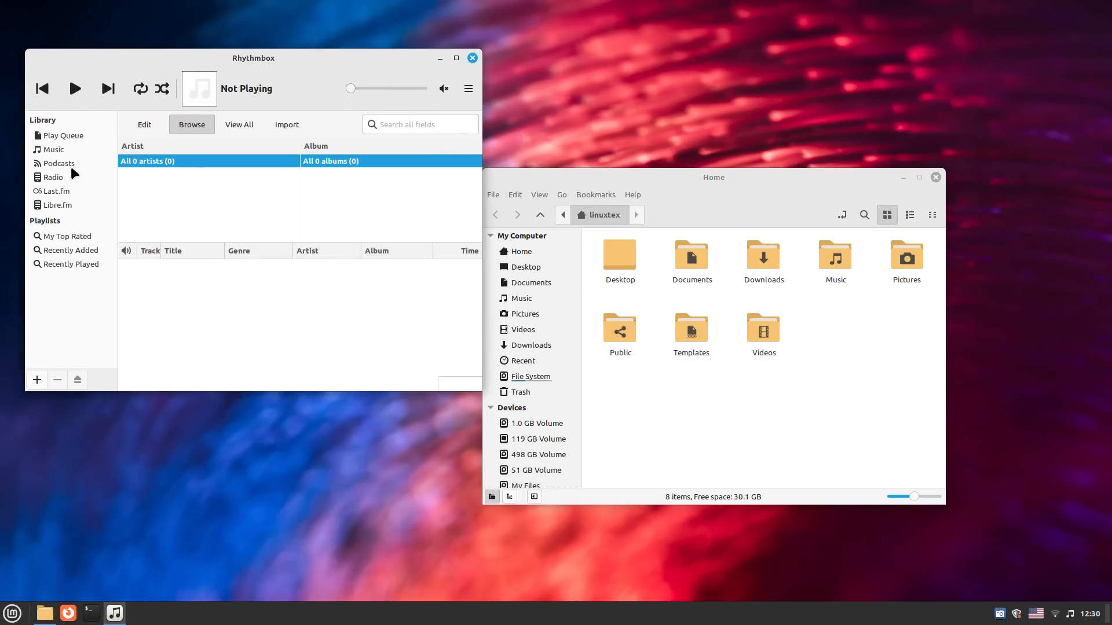
Step: Play HBR1.com - Dream Factory from Radio, then browse Accessories in the menu
click(53, 176)
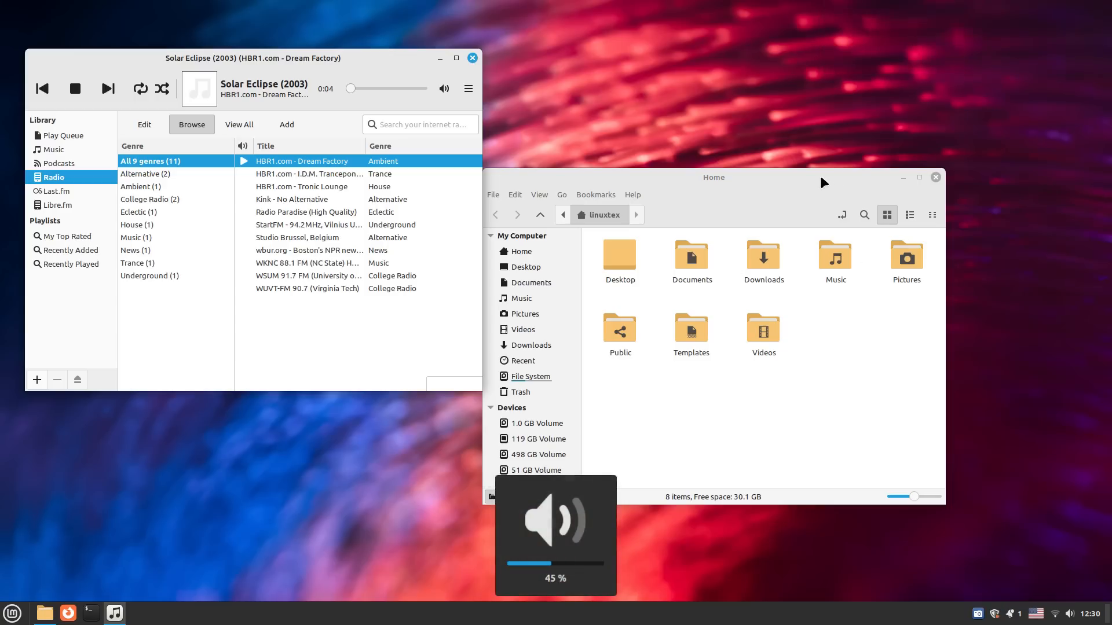
click(12, 614)
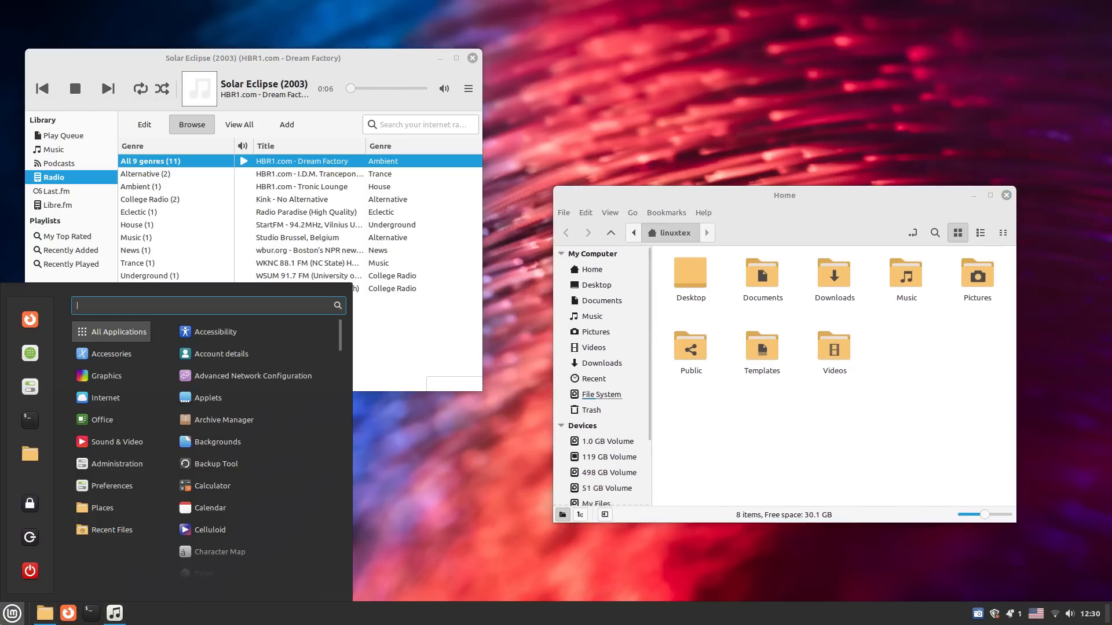
click(111, 355)
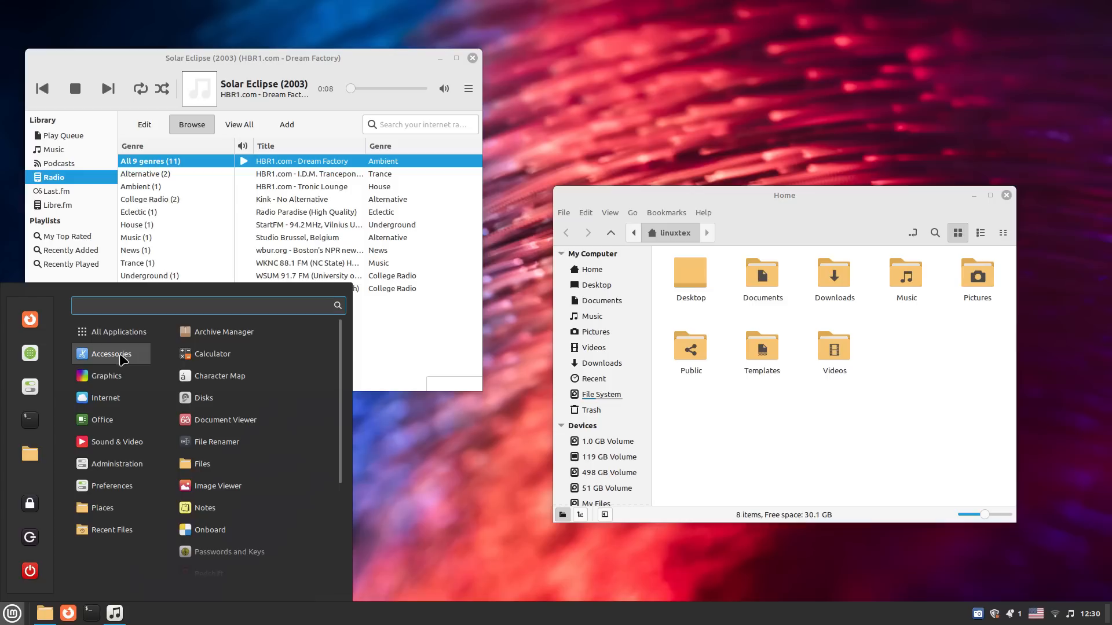